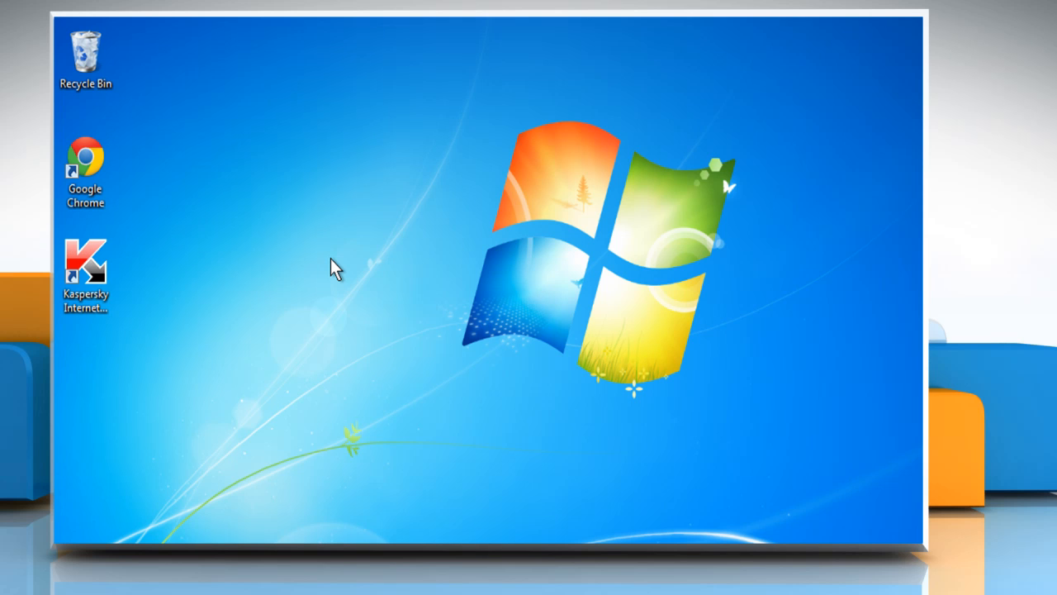
mouse_move(229, 232)
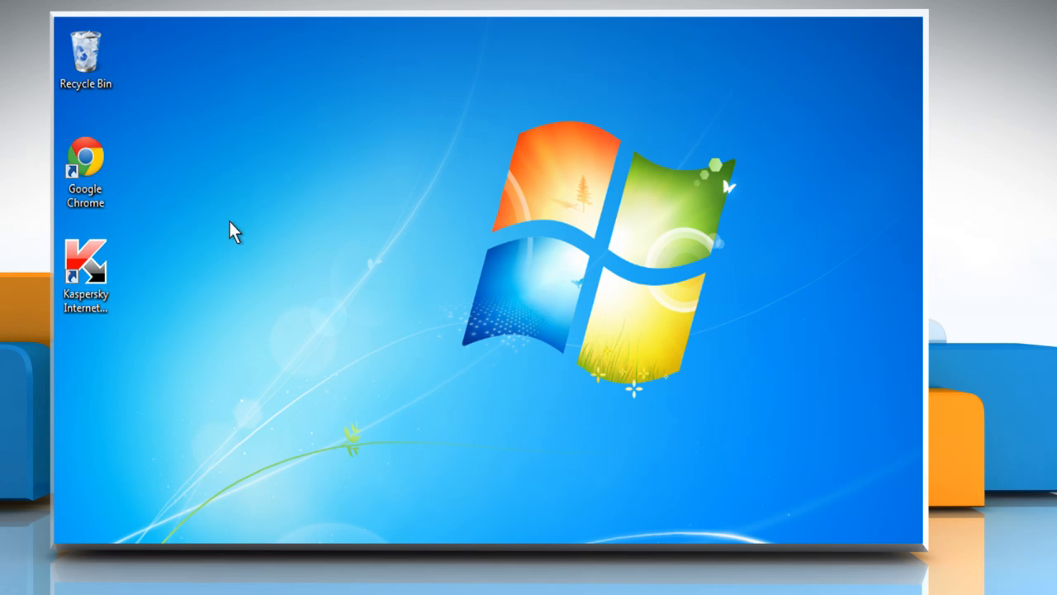
Launch Google Chrome from its desktop shortcut to reach the Google home page
click(89, 161)
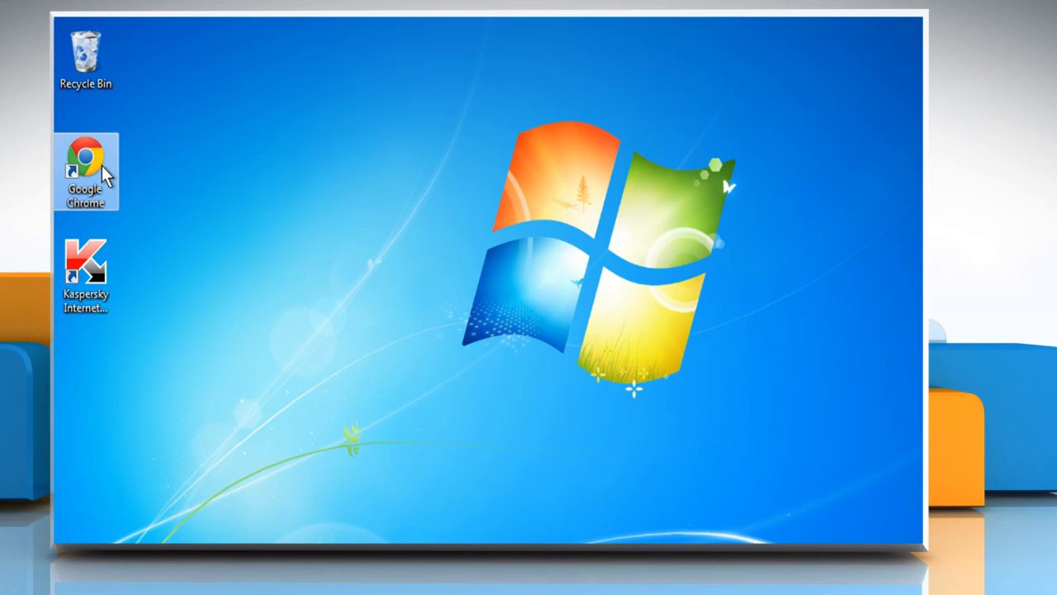
double_click(86, 157)
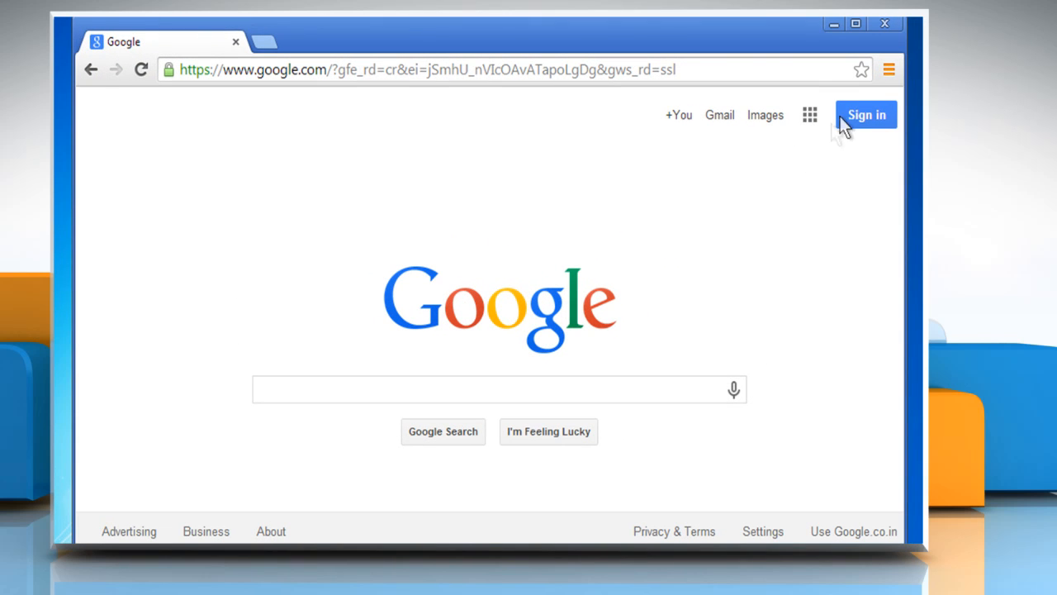
Show Chrome's About page, confirming version 35.0.1916.153 is up to date
click(885, 68)
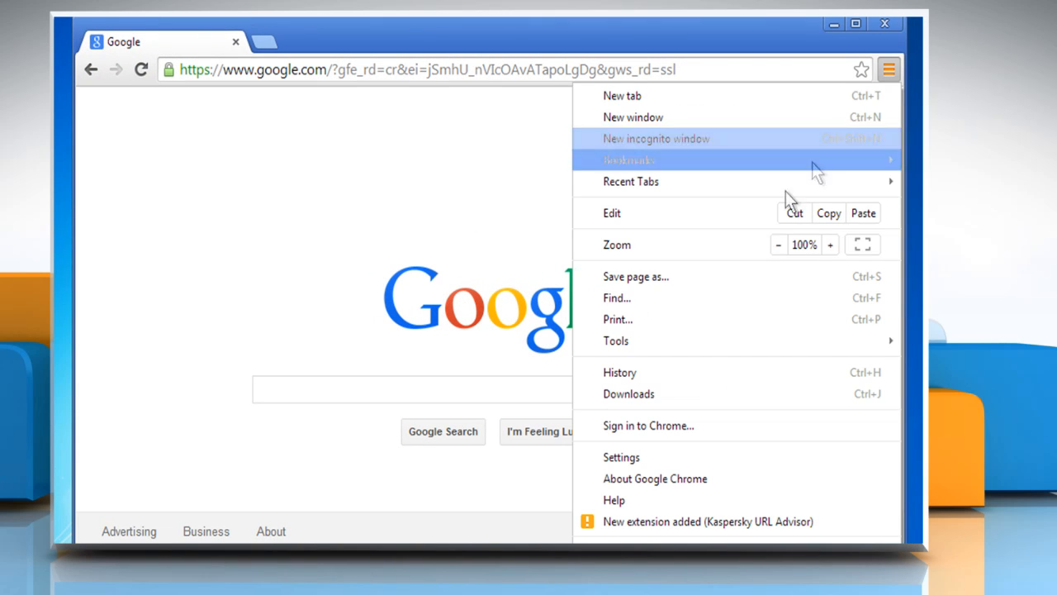
mouse_move(645, 482)
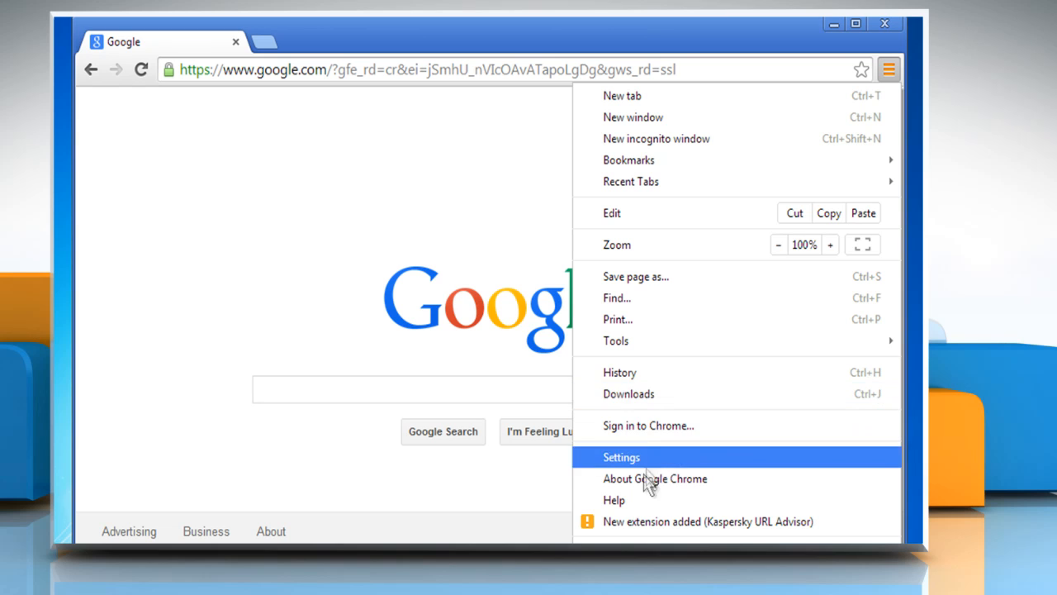
mouse_move(656, 488)
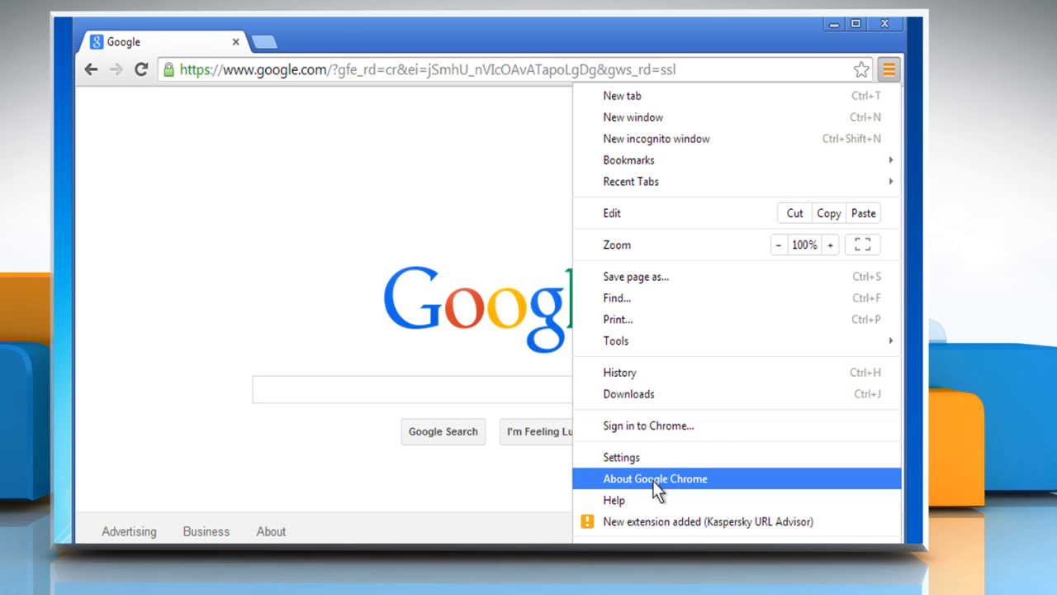
click(655, 479)
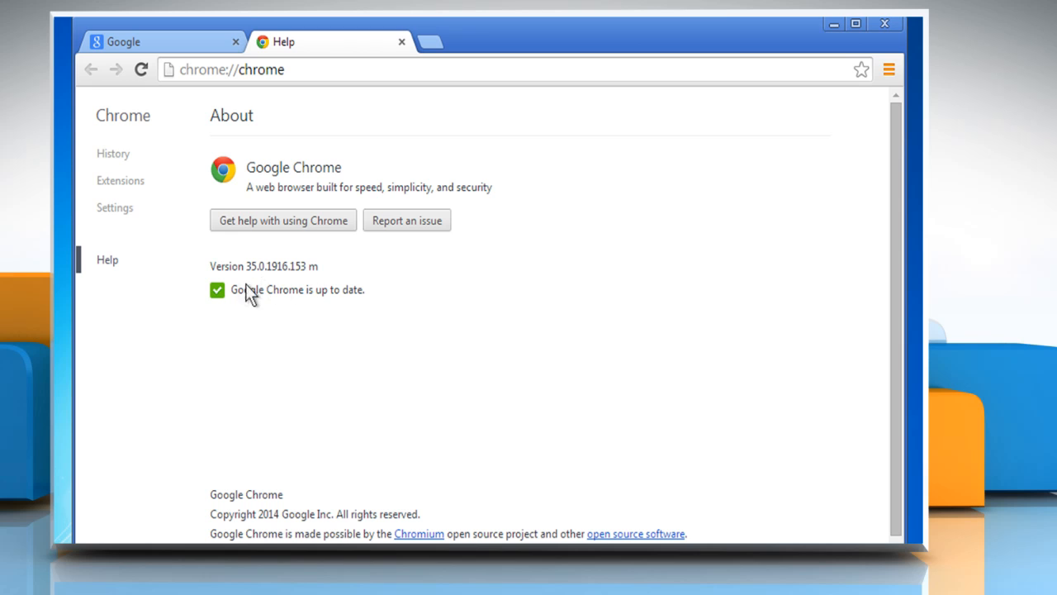
mouse_move(349, 303)
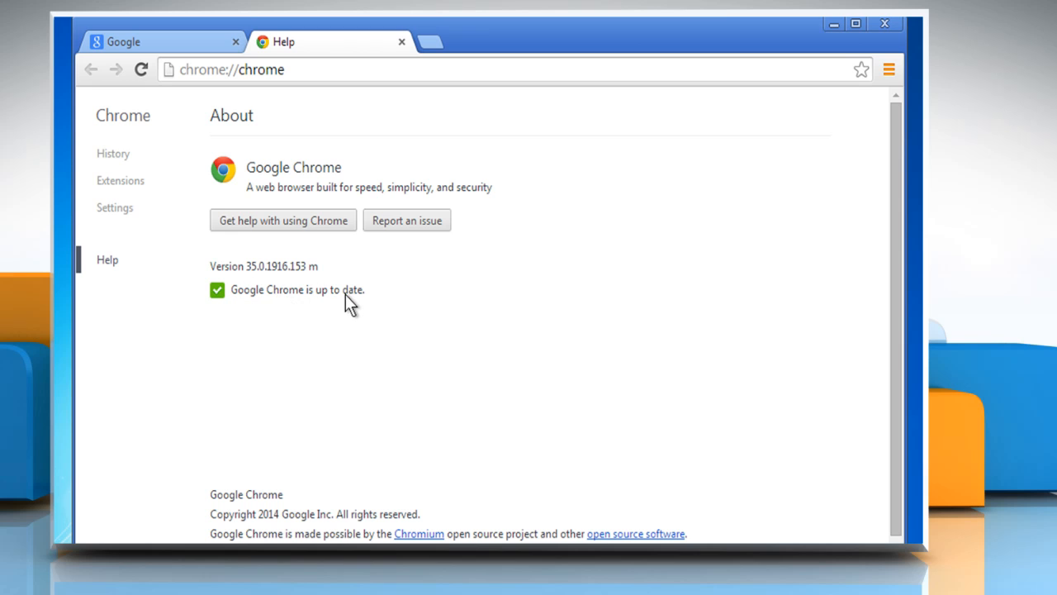
mouse_move(358, 310)
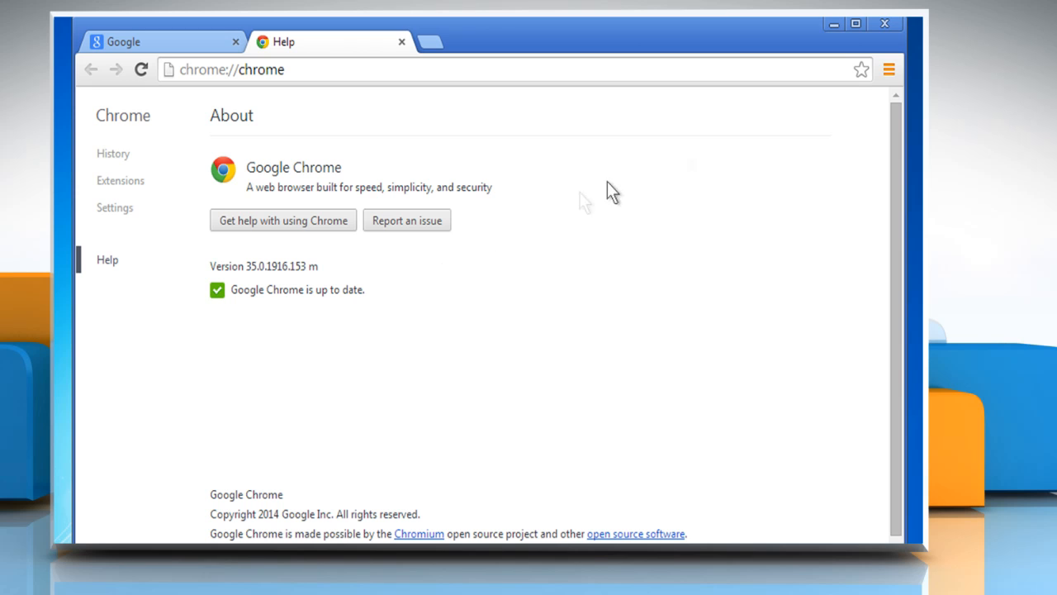
mouse_move(890, 33)
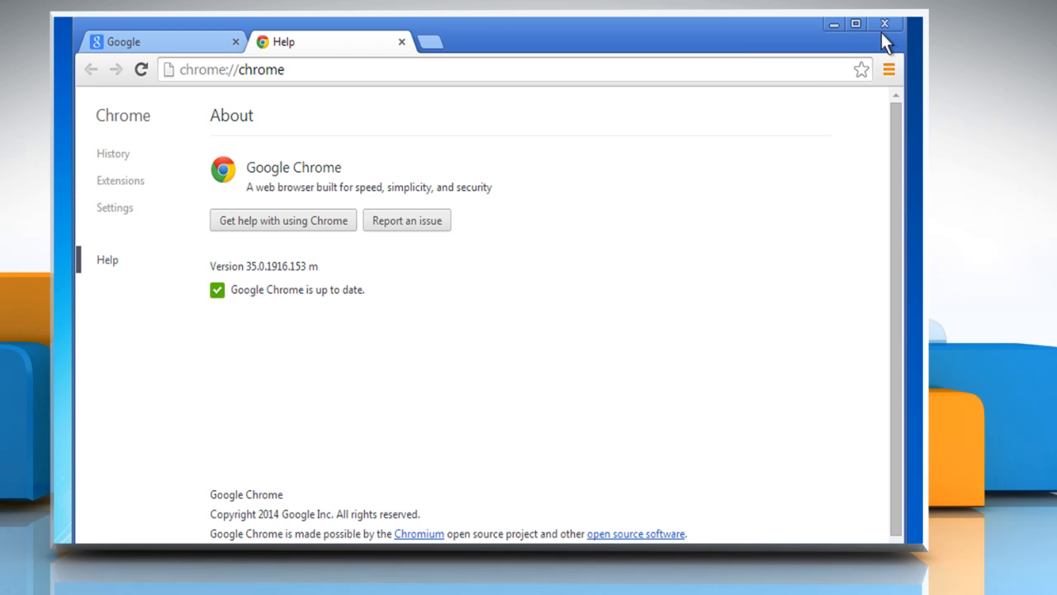
Close Chrome and open Kaspersky Internet Security from its desktop shortcut's context menu
click(885, 21)
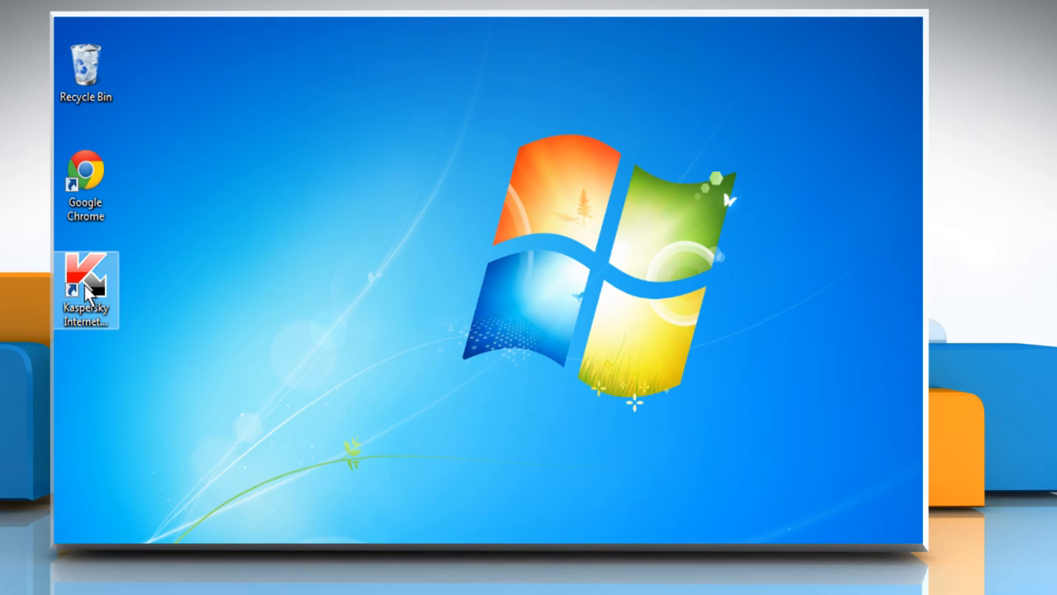
right_click(83, 289)
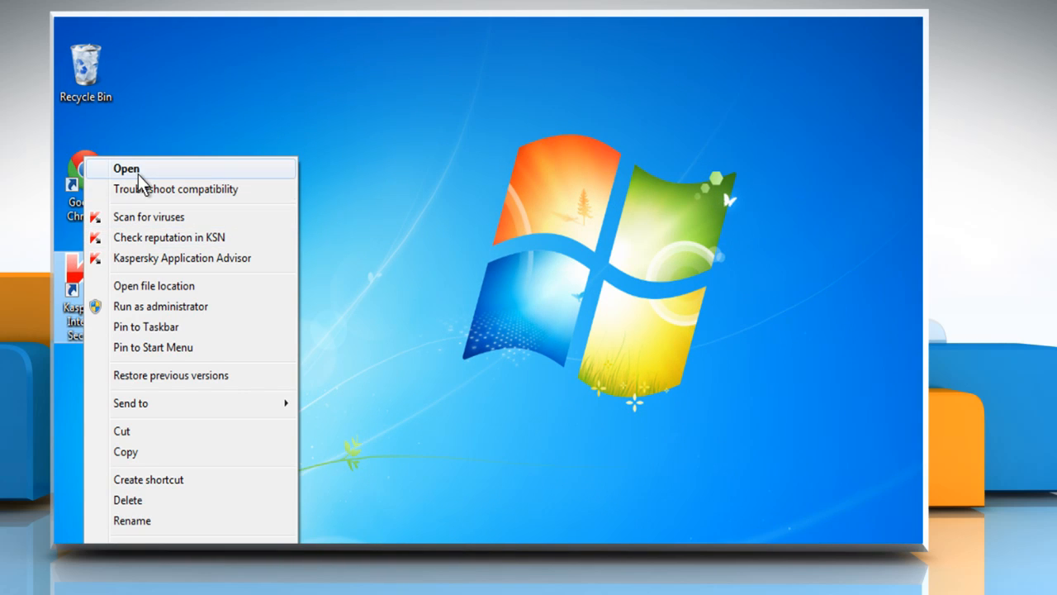
click(125, 167)
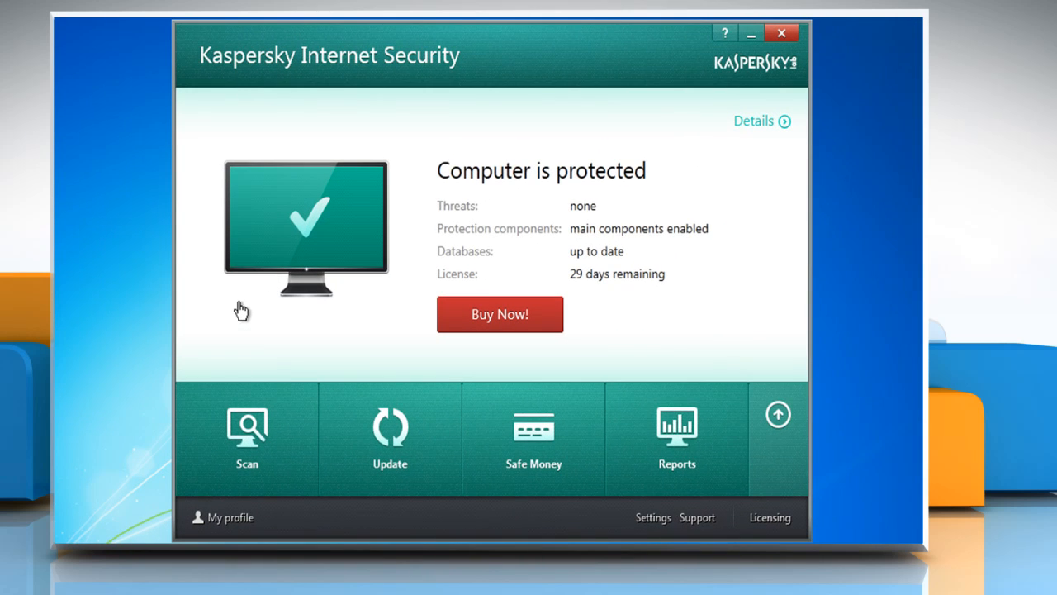
mouse_move(291, 365)
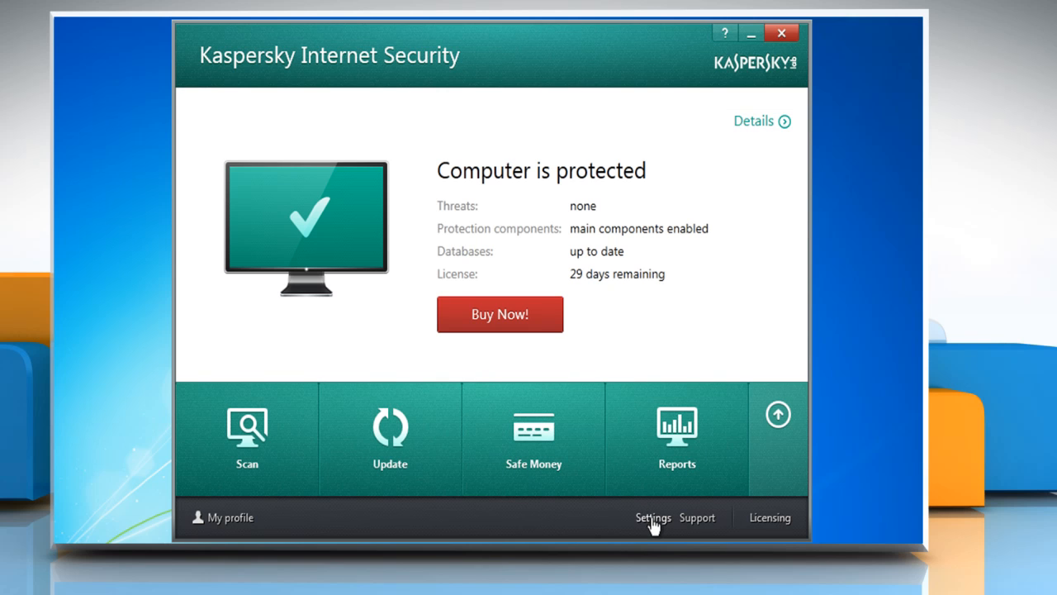
Uncheck 'Scan encrypted connections' under Settings > Additional > Network, then close Kaspersky
click(655, 518)
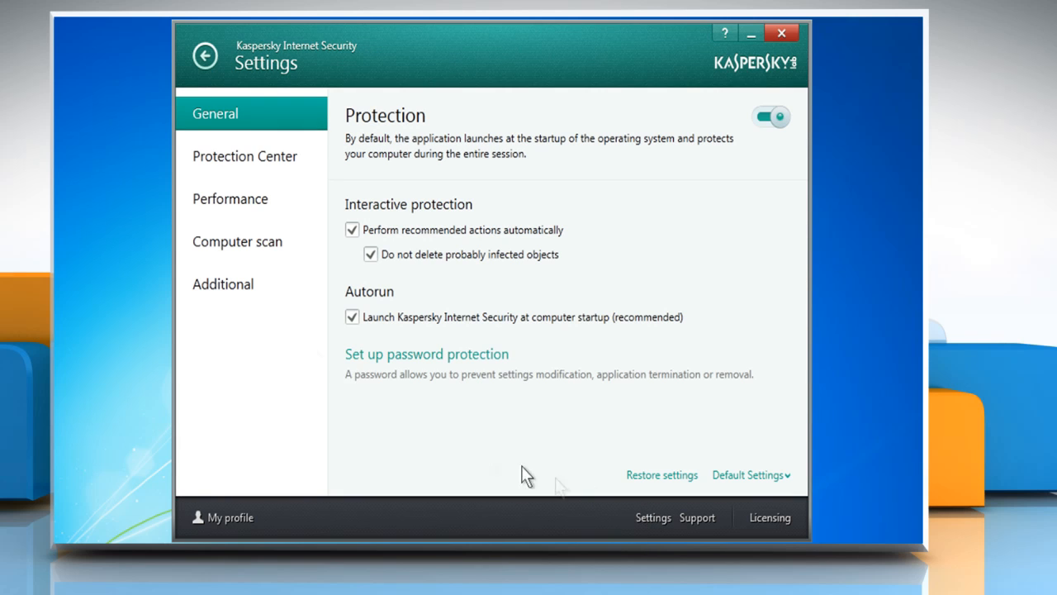
click(223, 284)
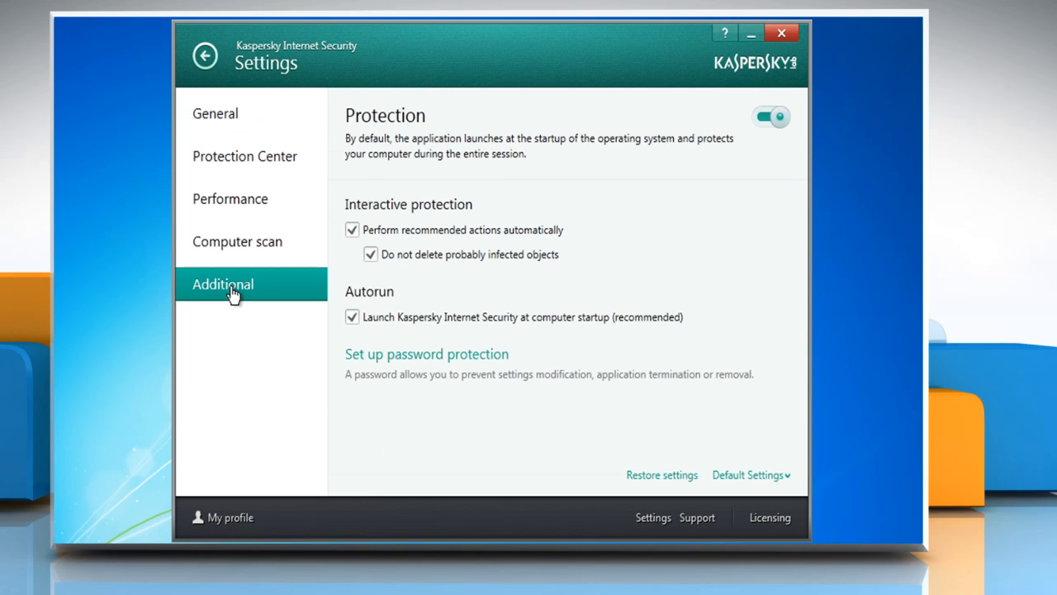
click(221, 284)
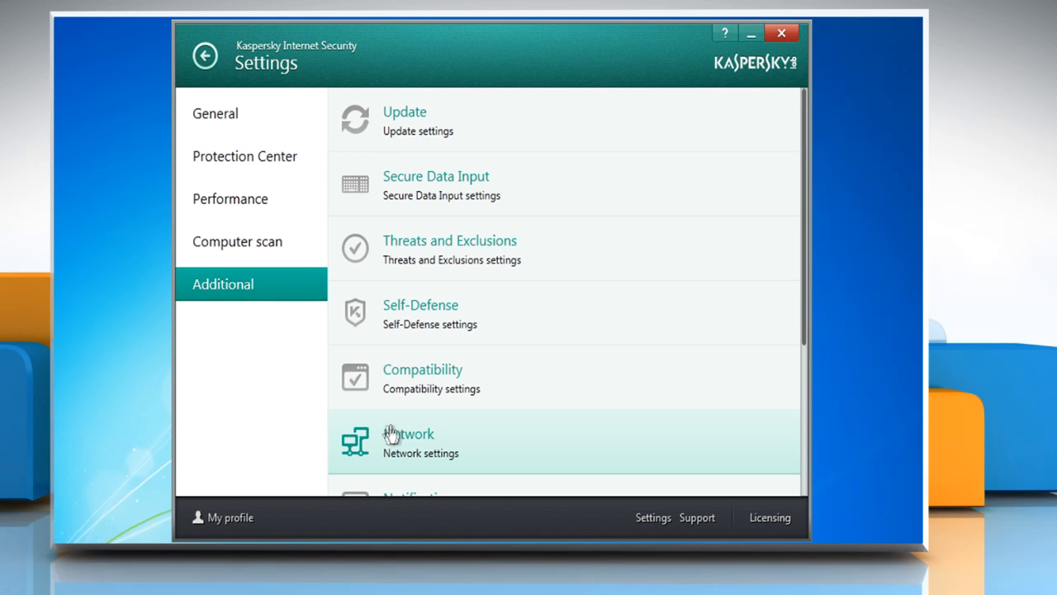
click(408, 442)
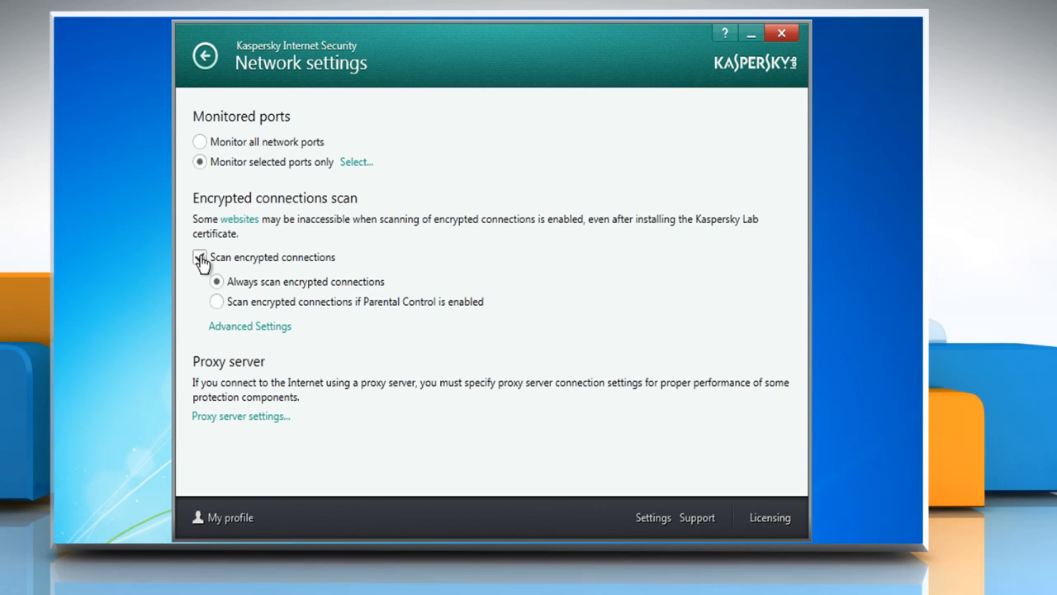
click(199, 257)
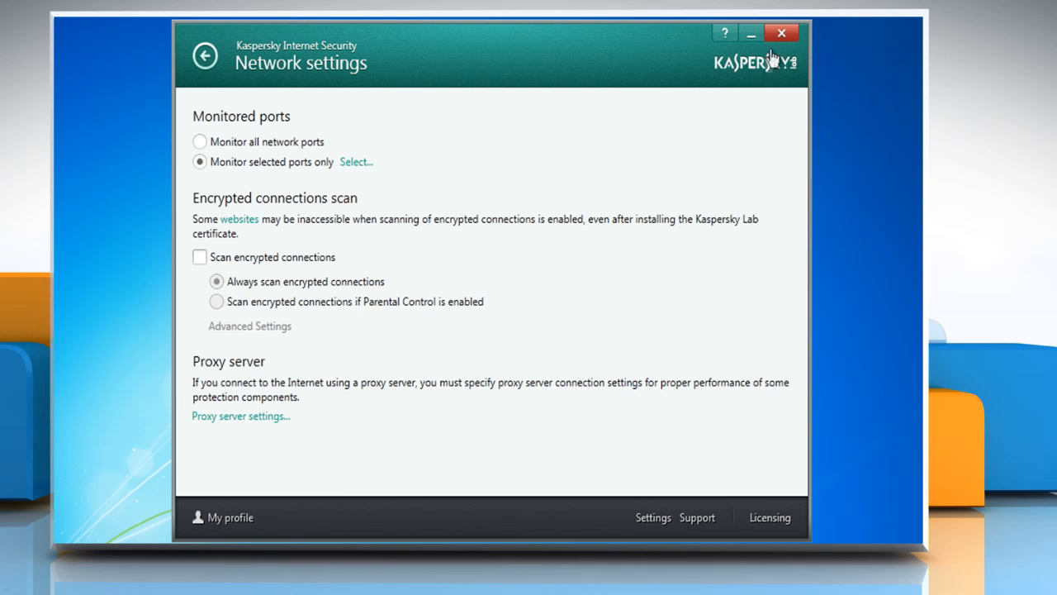
click(778, 32)
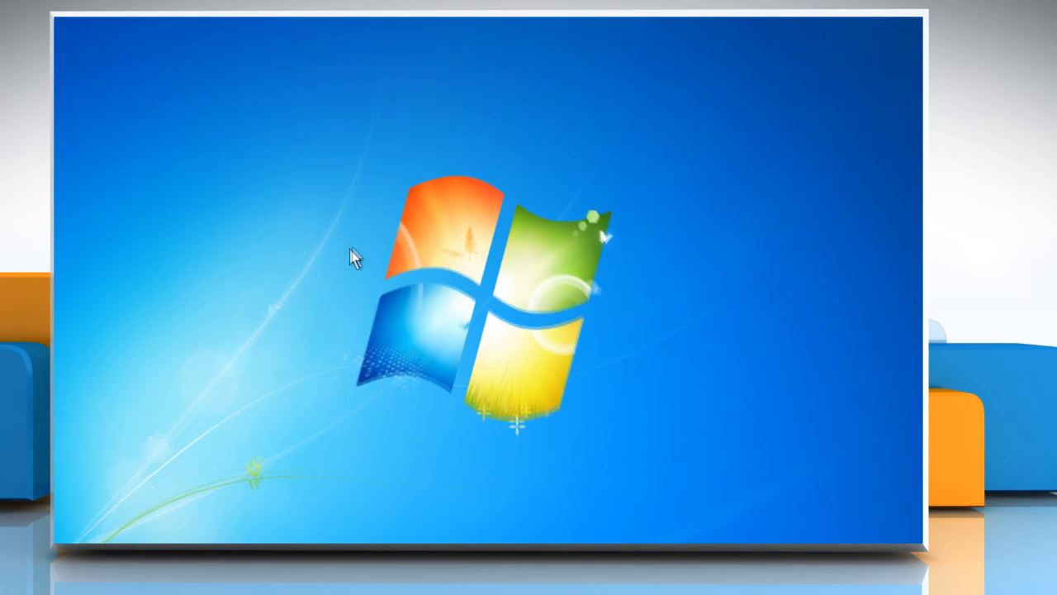